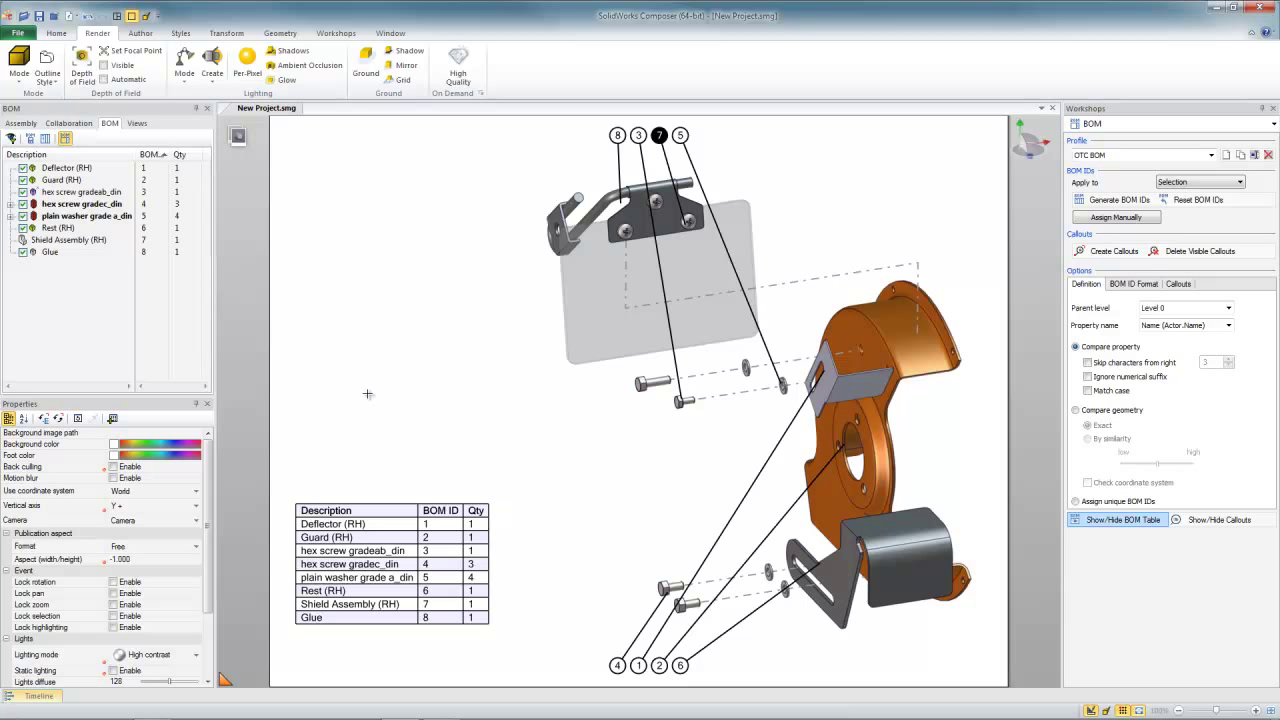
Step: Bring up the Image Library from the Workshops tools beside the drawing
{"action": "left_click", "coordinate": [48, 252]}
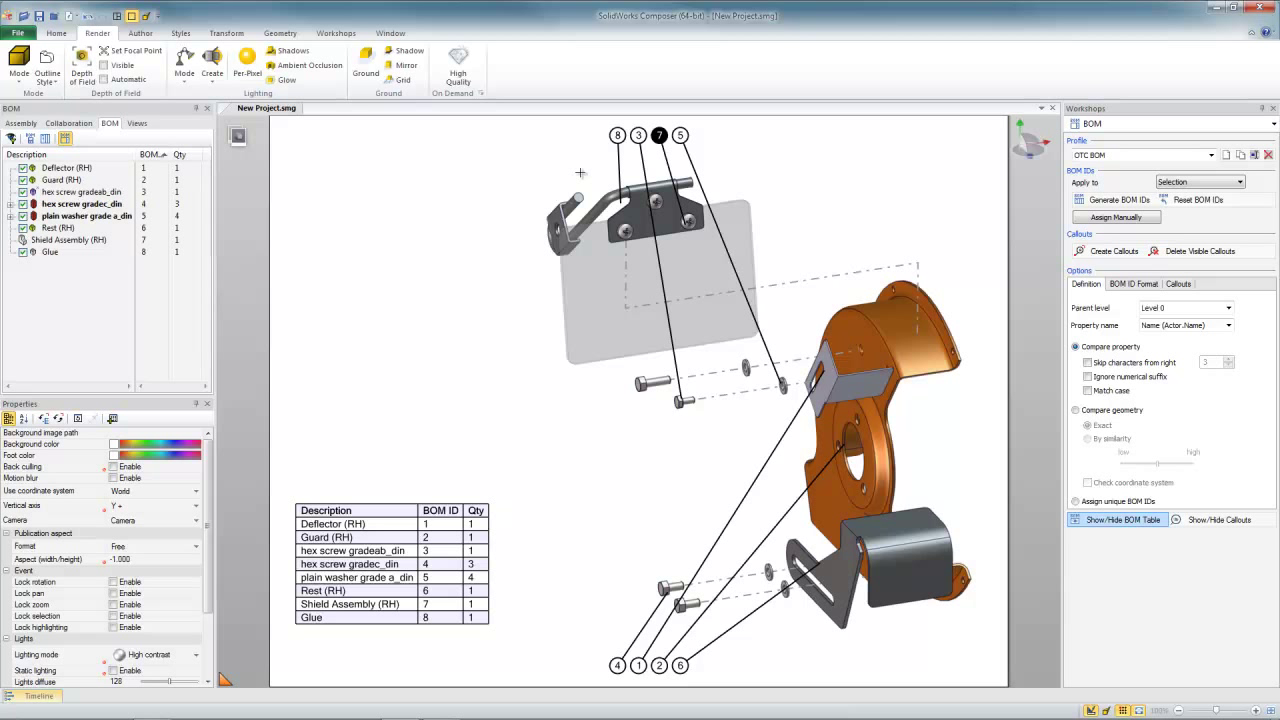
{"action": "mouse_move", "coordinate": [508, 224]}
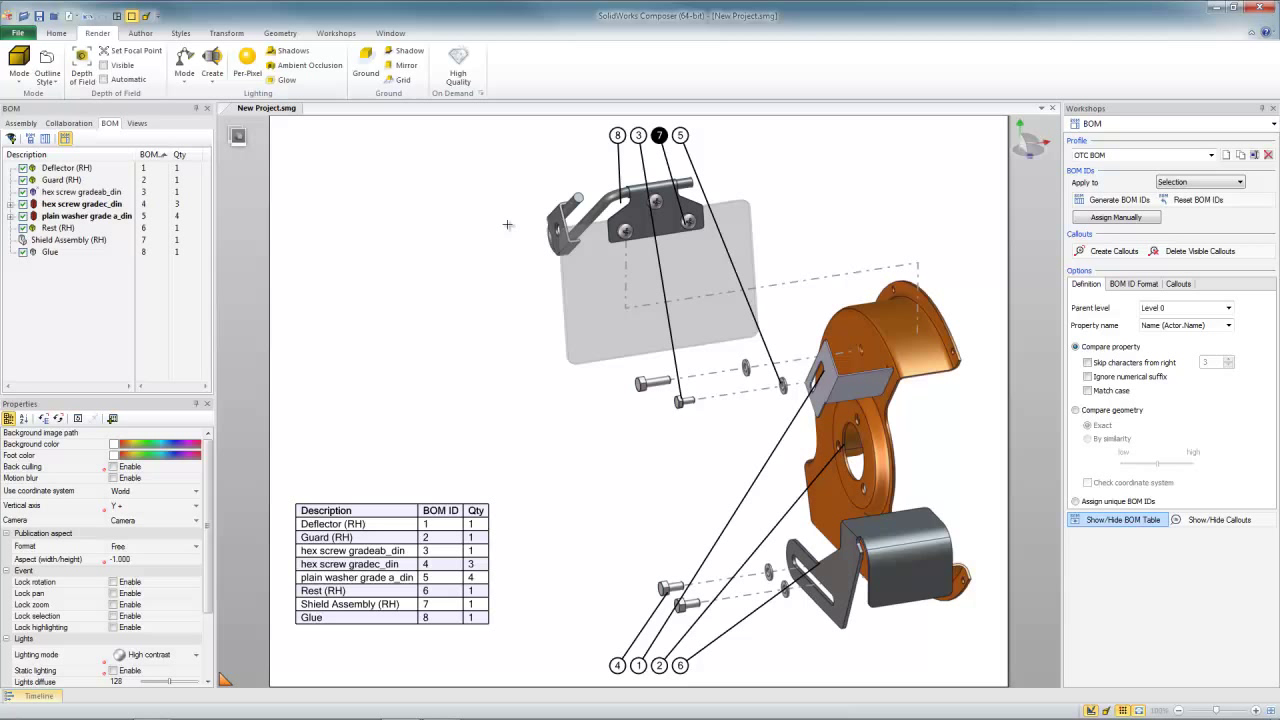
{"action": "mouse_move", "coordinate": [280, 36]}
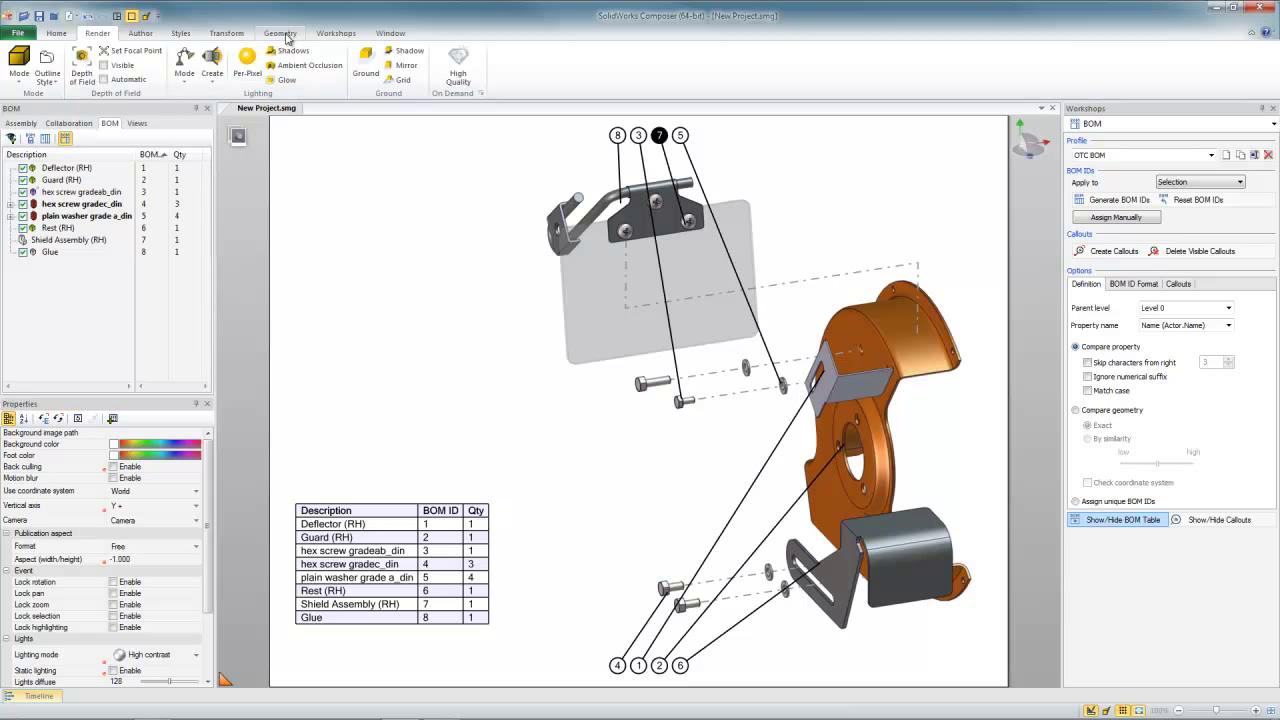
{"action": "left_click", "coordinate": [336, 32]}
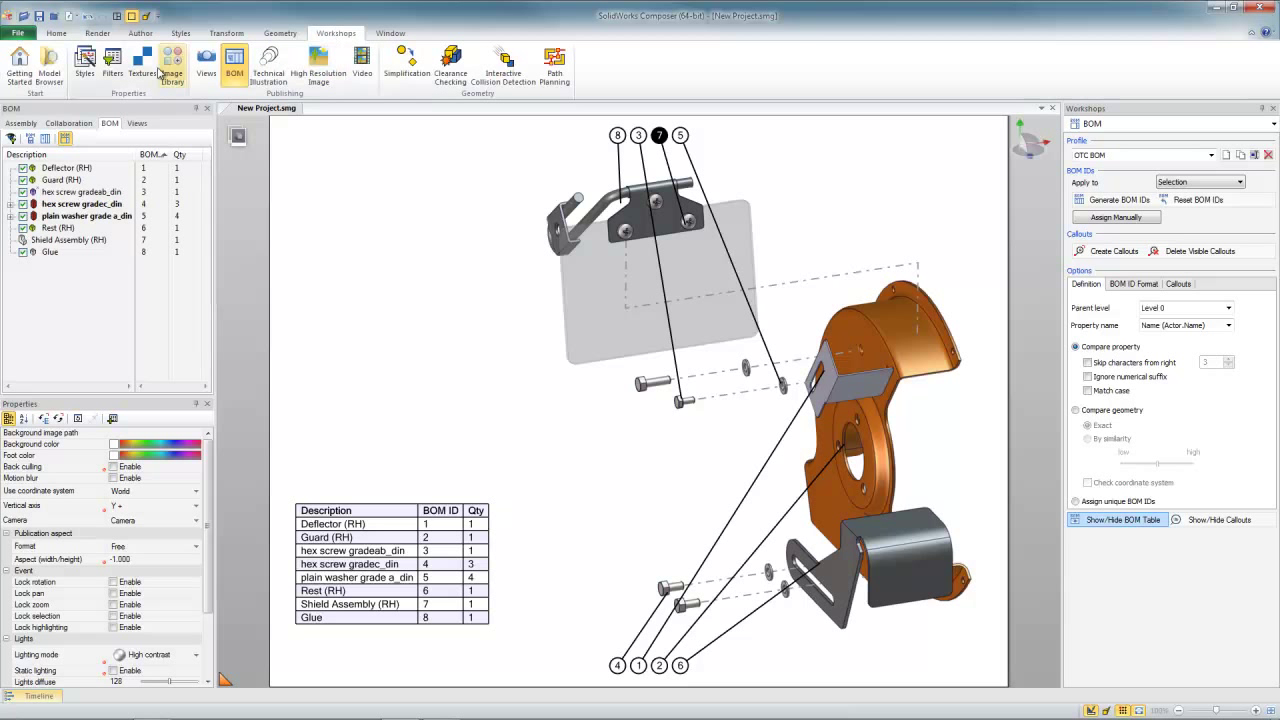
{"action": "mouse_move", "coordinate": [172, 60]}
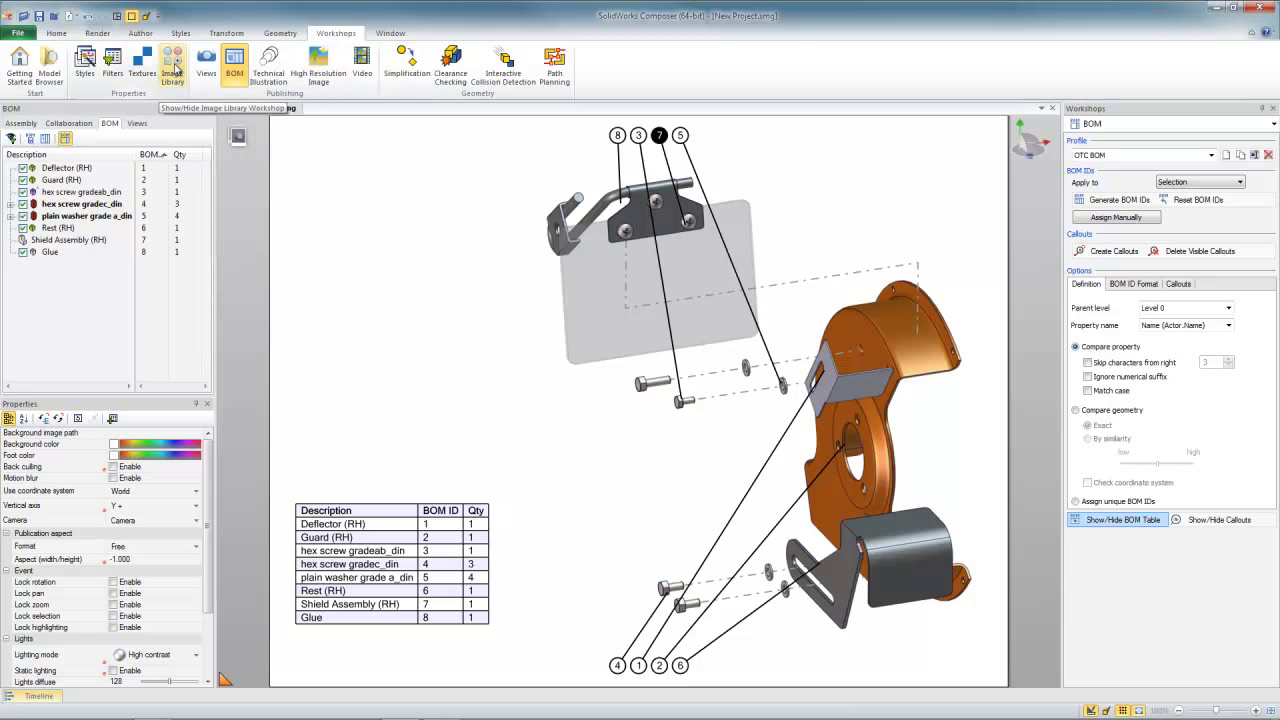
{"action": "left_click", "coordinate": [172, 62]}
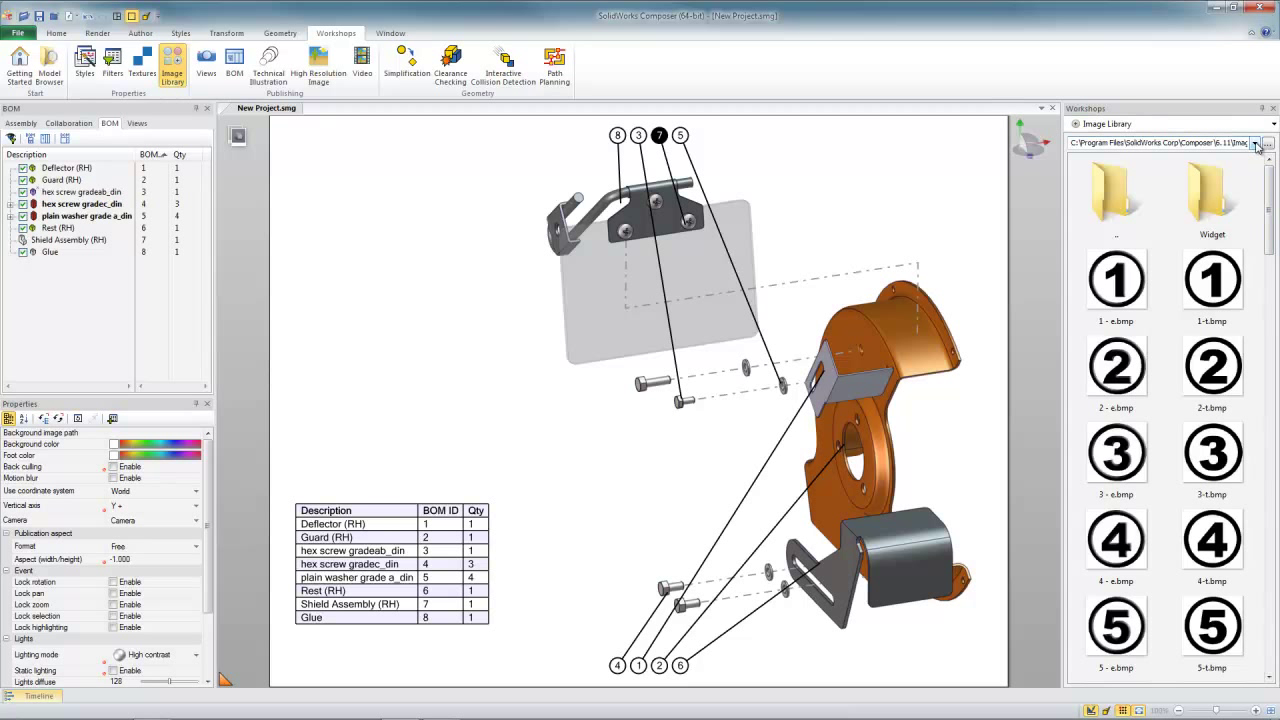
Step: Scroll the image list past the numbered and safety icons to reach the glue icon
{"action": "scroll", "scroll_direction": "down", "scroll_amount": 3}
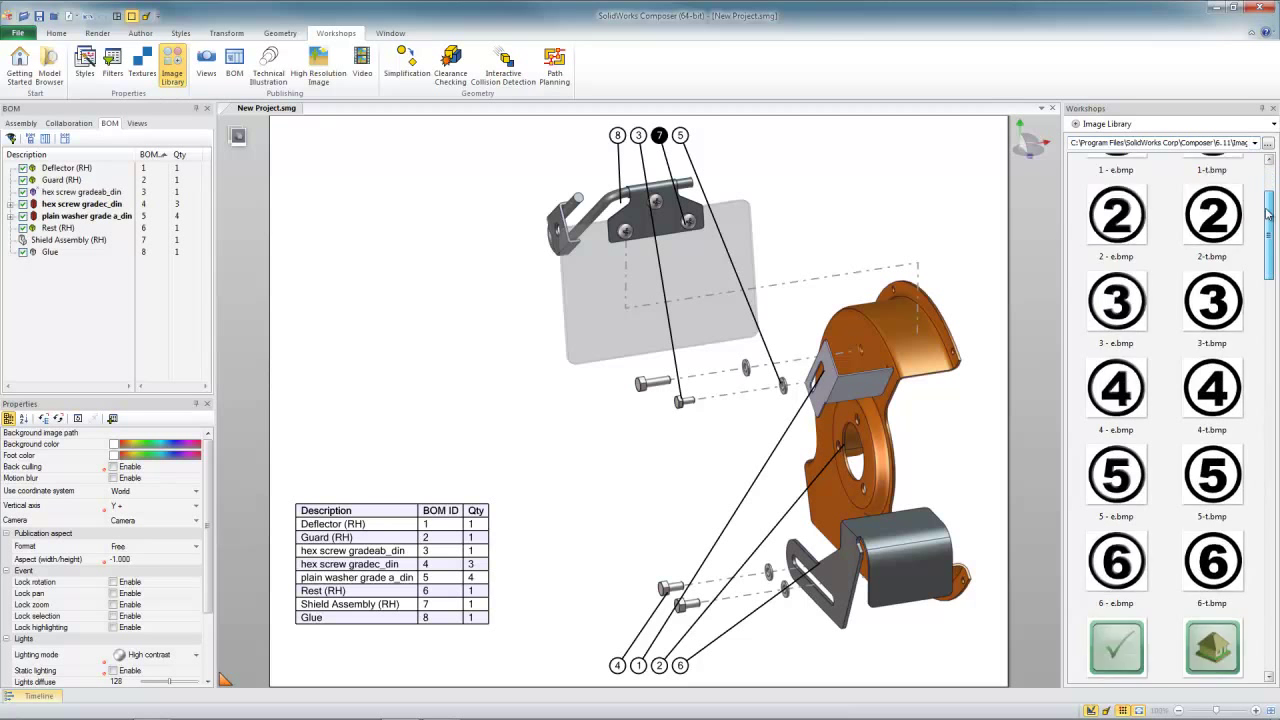
{"action": "scroll", "scroll_direction": "down", "scroll_amount": 3}
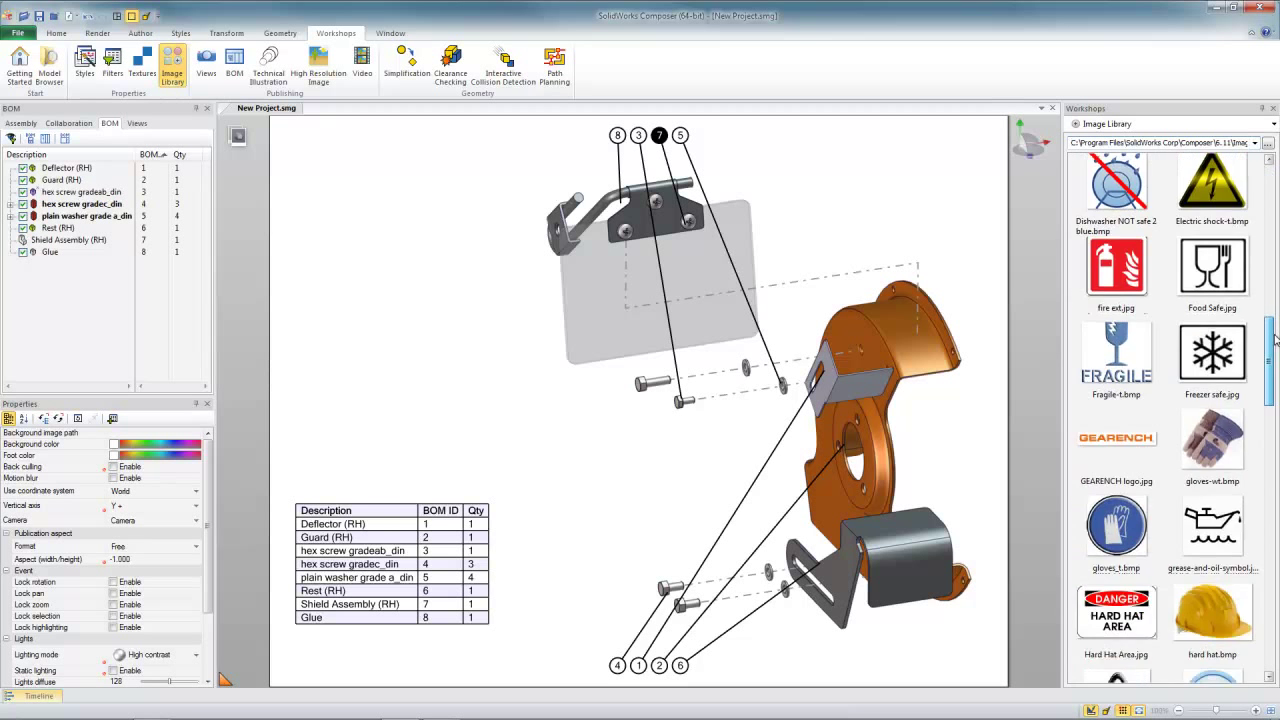
{"action": "scroll", "scroll_direction": "down", "scroll_amount": 3}
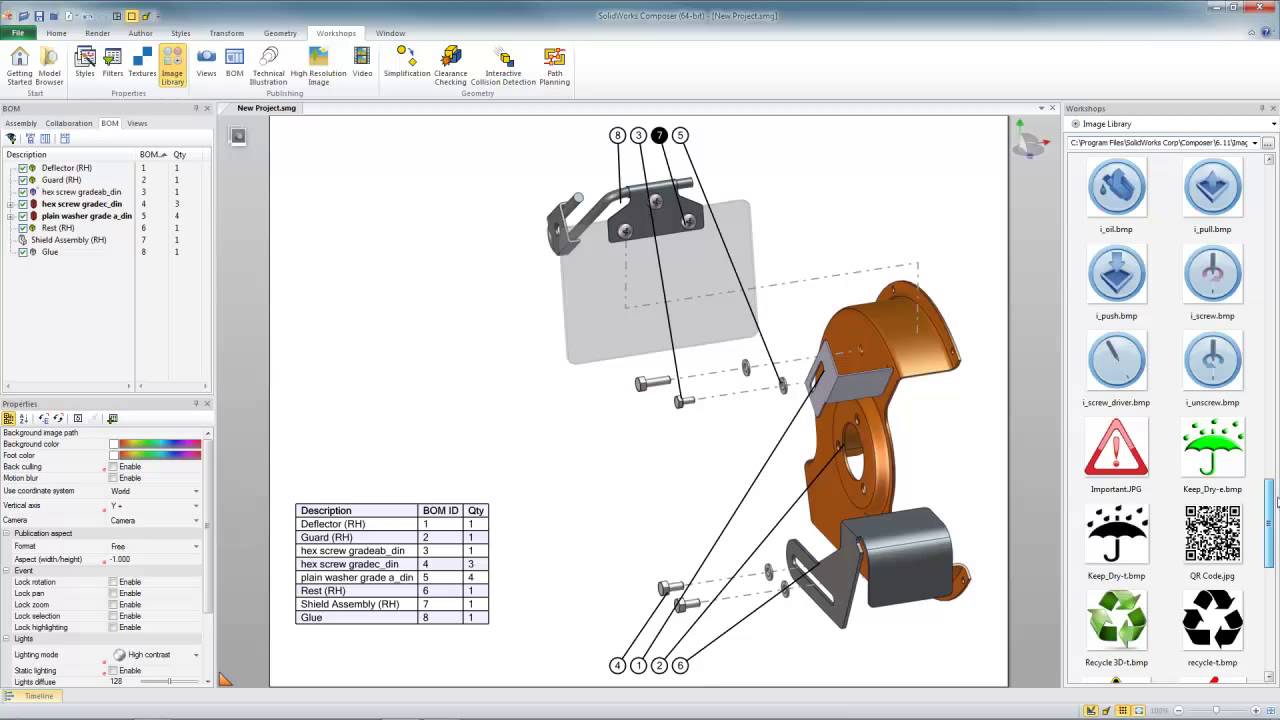
{"action": "scroll", "scroll_direction": "down", "scroll_amount": 3}
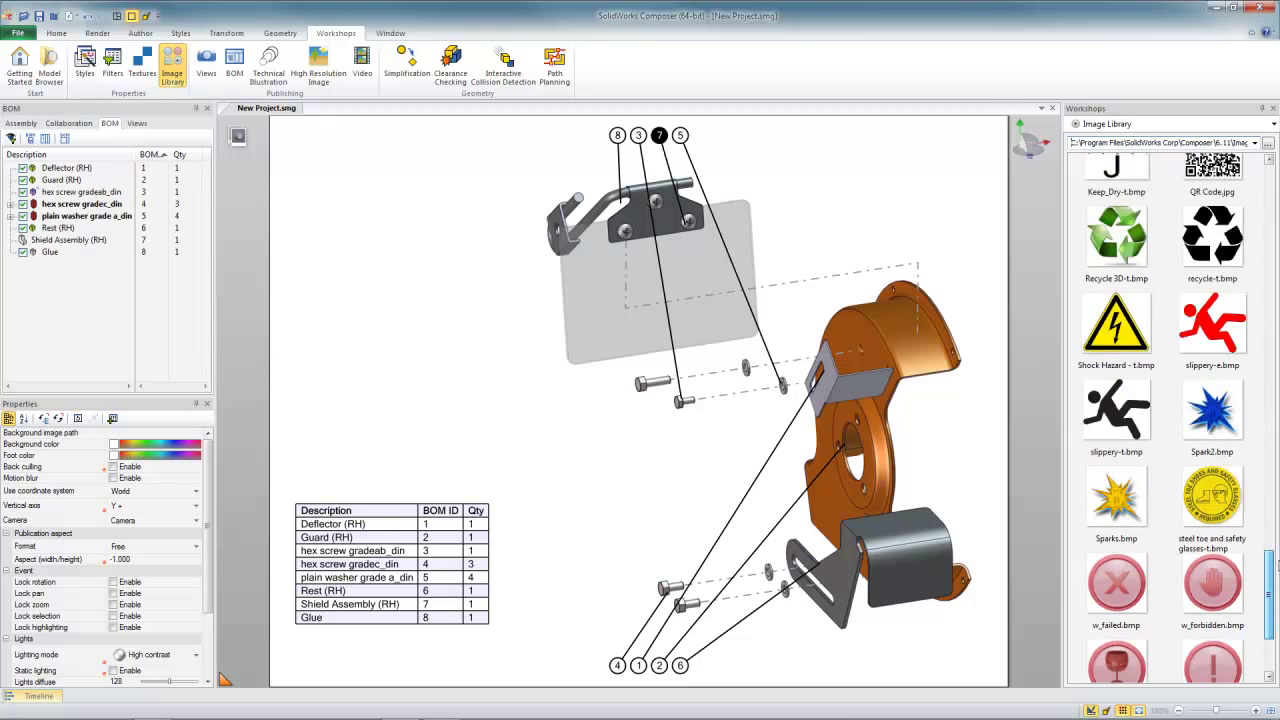
{"action": "scroll", "scroll_direction": "down", "scroll_amount": 3}
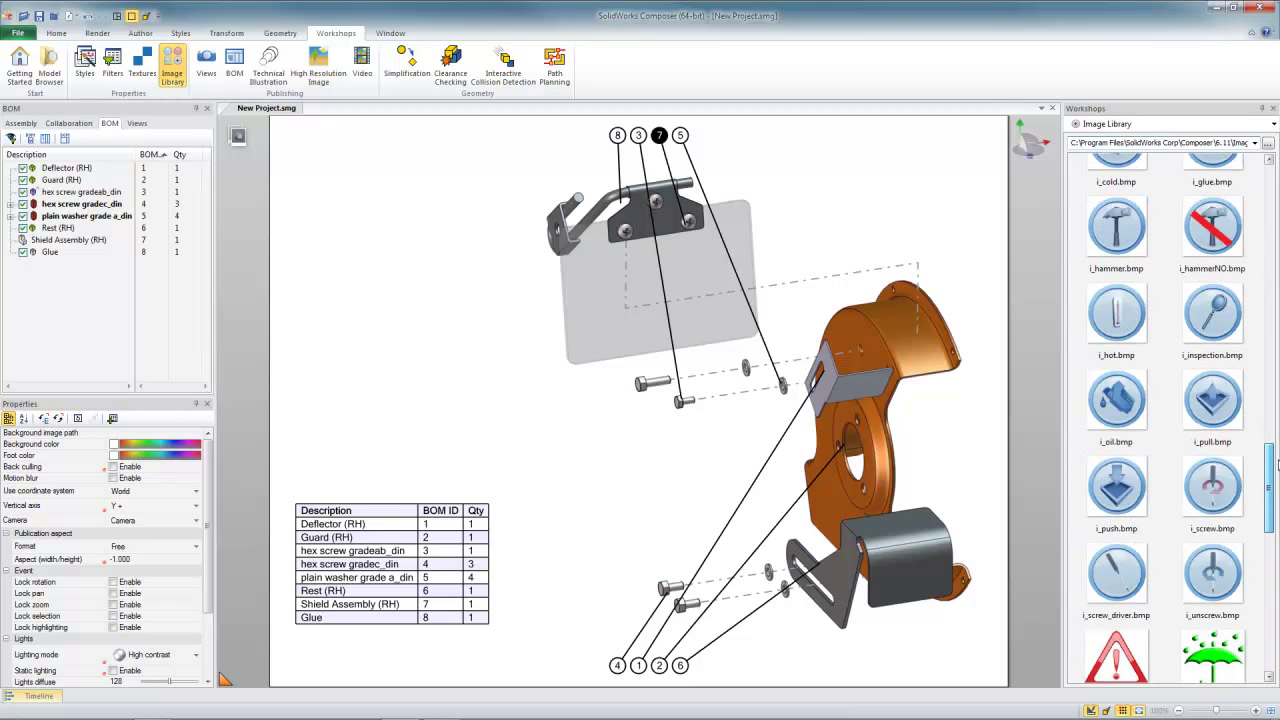
{"action": "scroll", "scroll_direction": "down", "scroll_amount": 3}
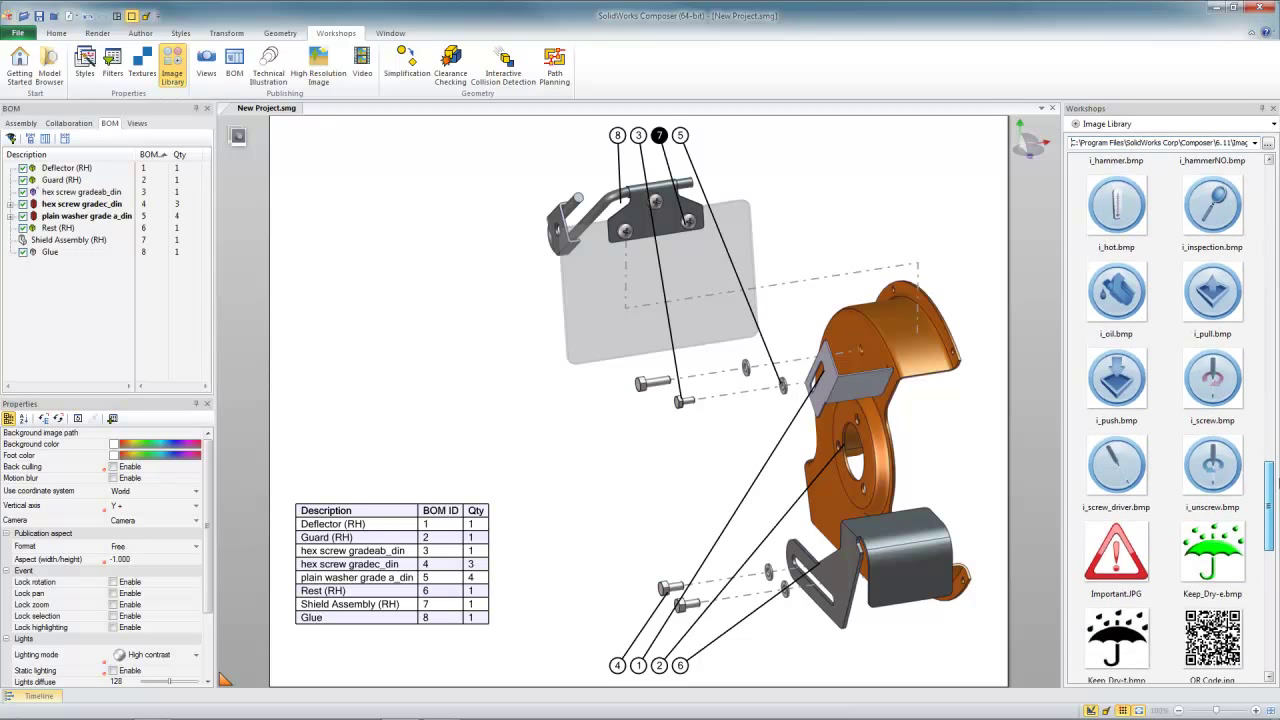
{"action": "scroll", "scroll_direction": "down", "scroll_amount": 3}
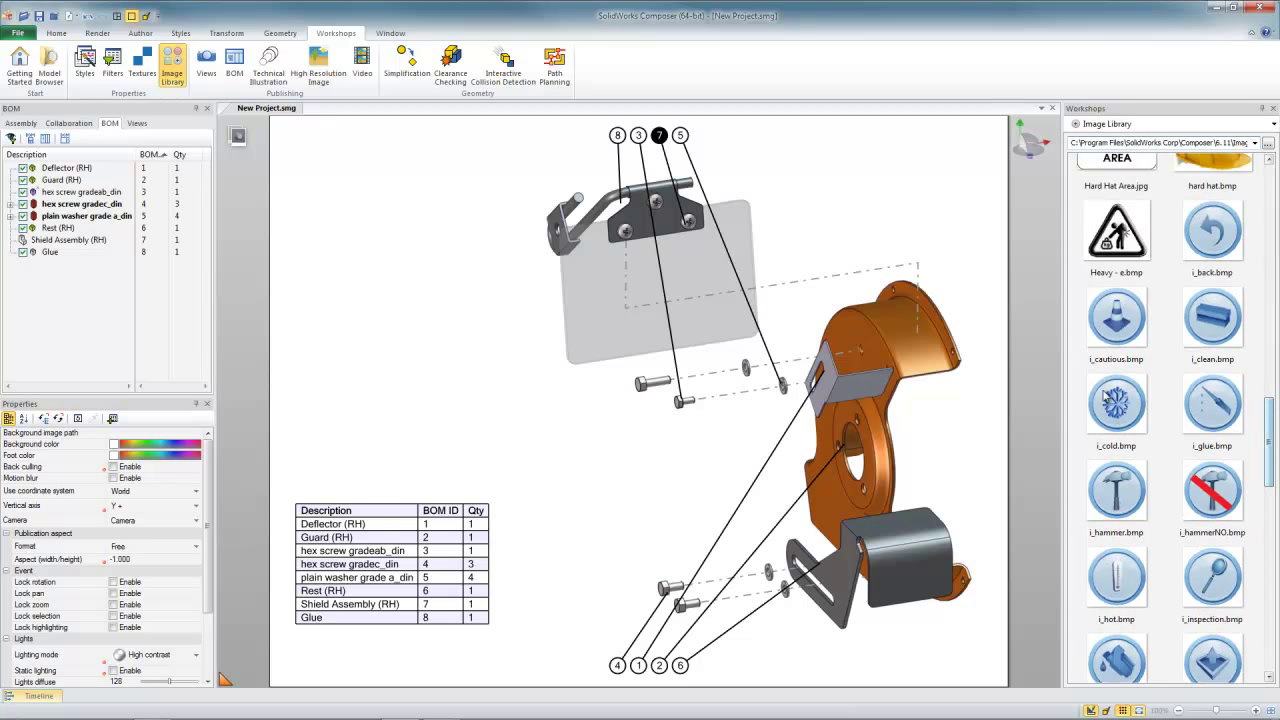
Step: Place g_glue.bmp on the page as a small icon and set its attach type to Model
{"action": "left_click", "coordinate": [1212, 402]}
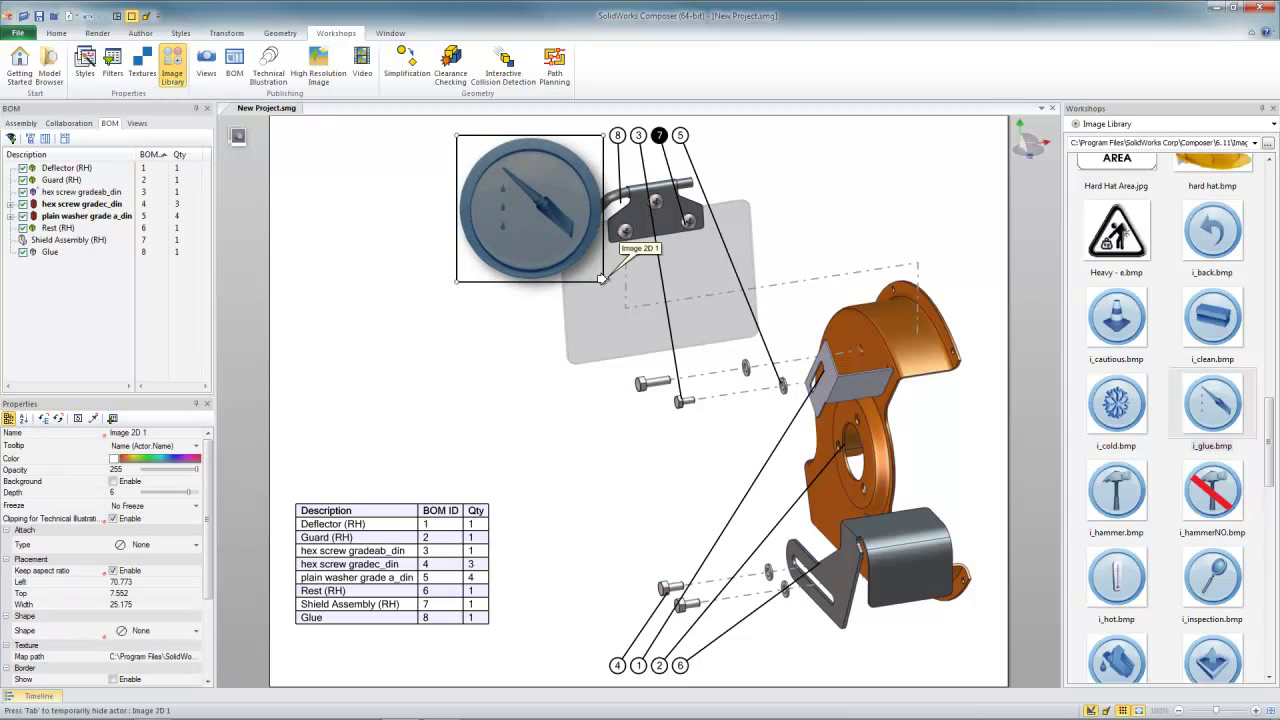
{"action": "left_click_drag", "start_coordinate": [604, 280], "coordinate": [528, 210]}
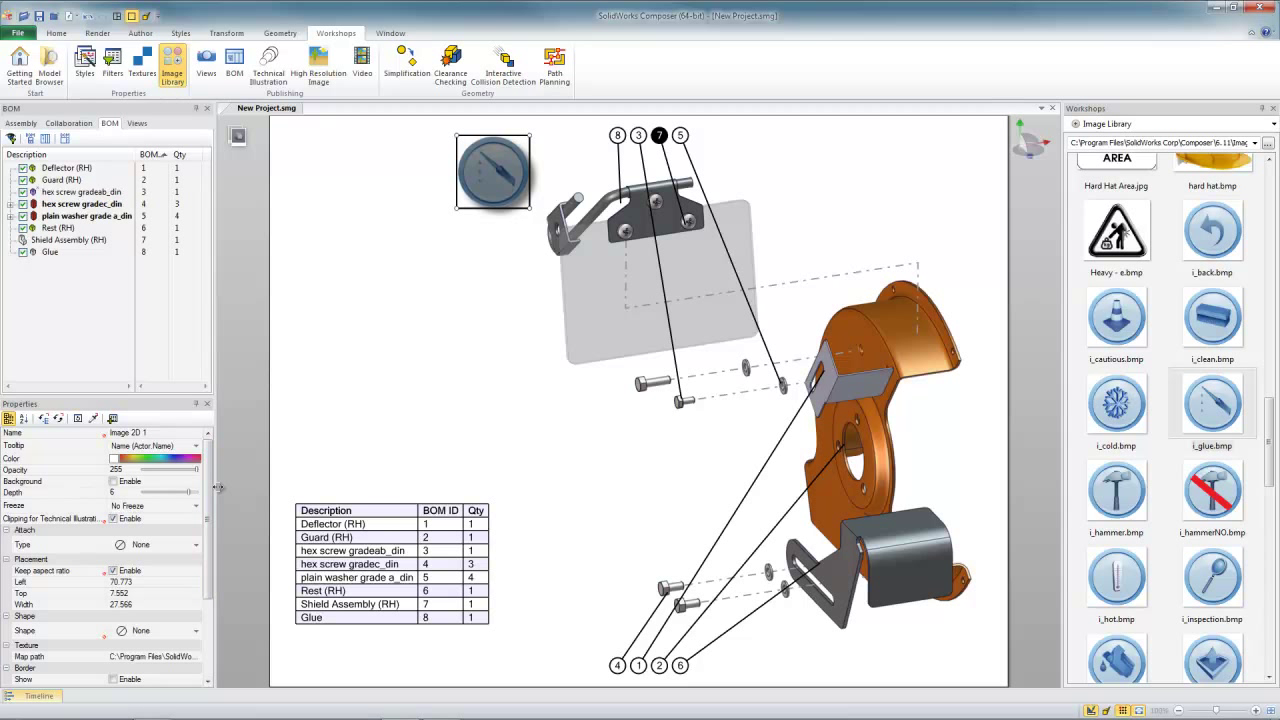
{"action": "left_click", "coordinate": [196, 544]}
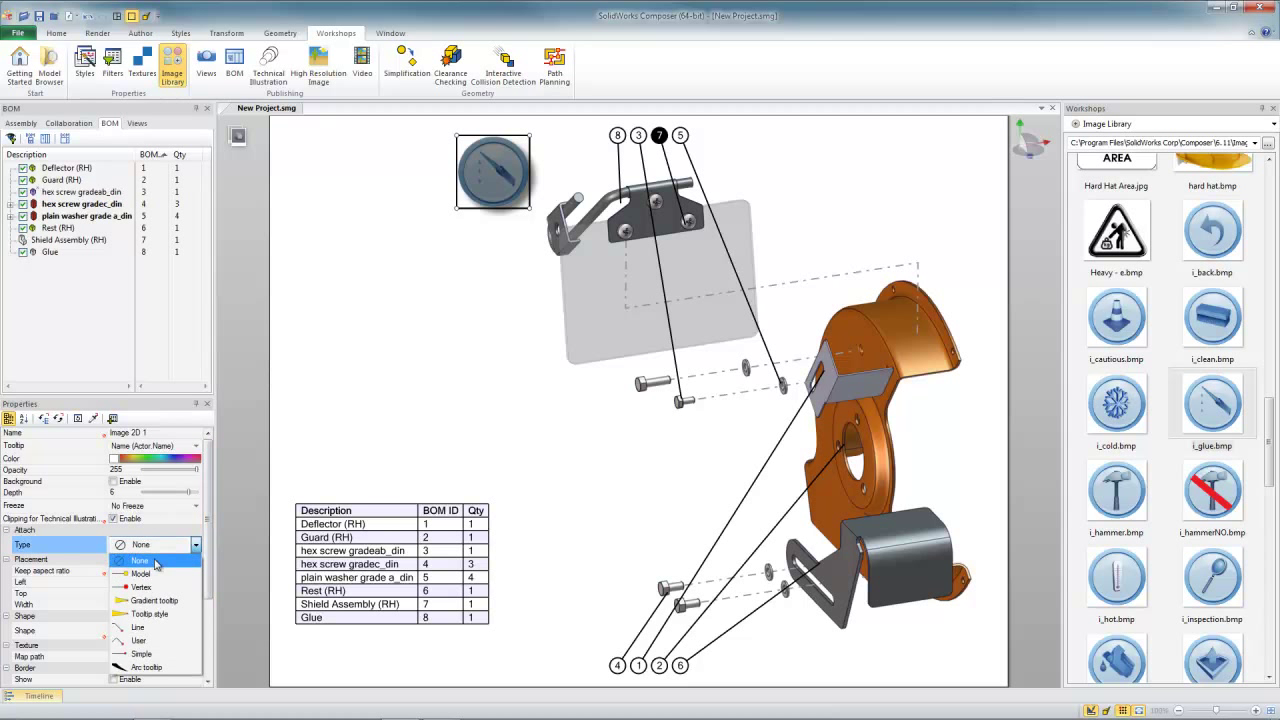
{"action": "left_click", "coordinate": [140, 572]}
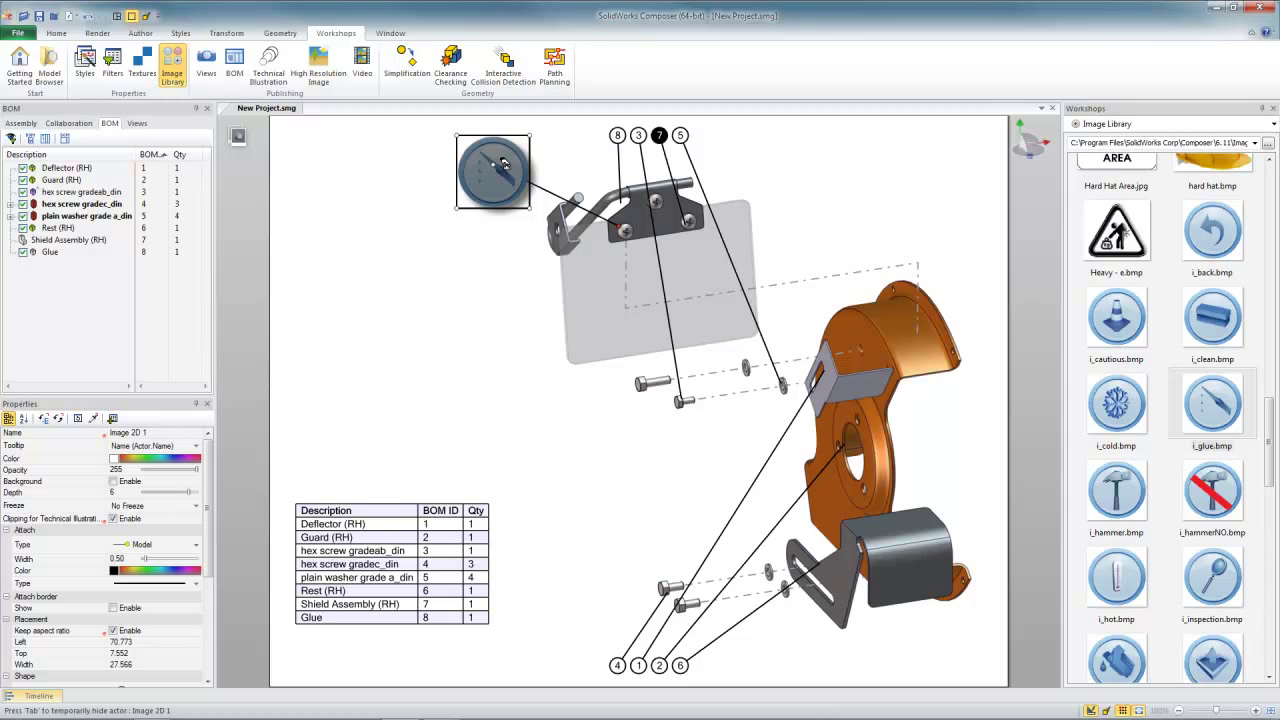
{"action": "mouse_move", "coordinate": [500, 170]}
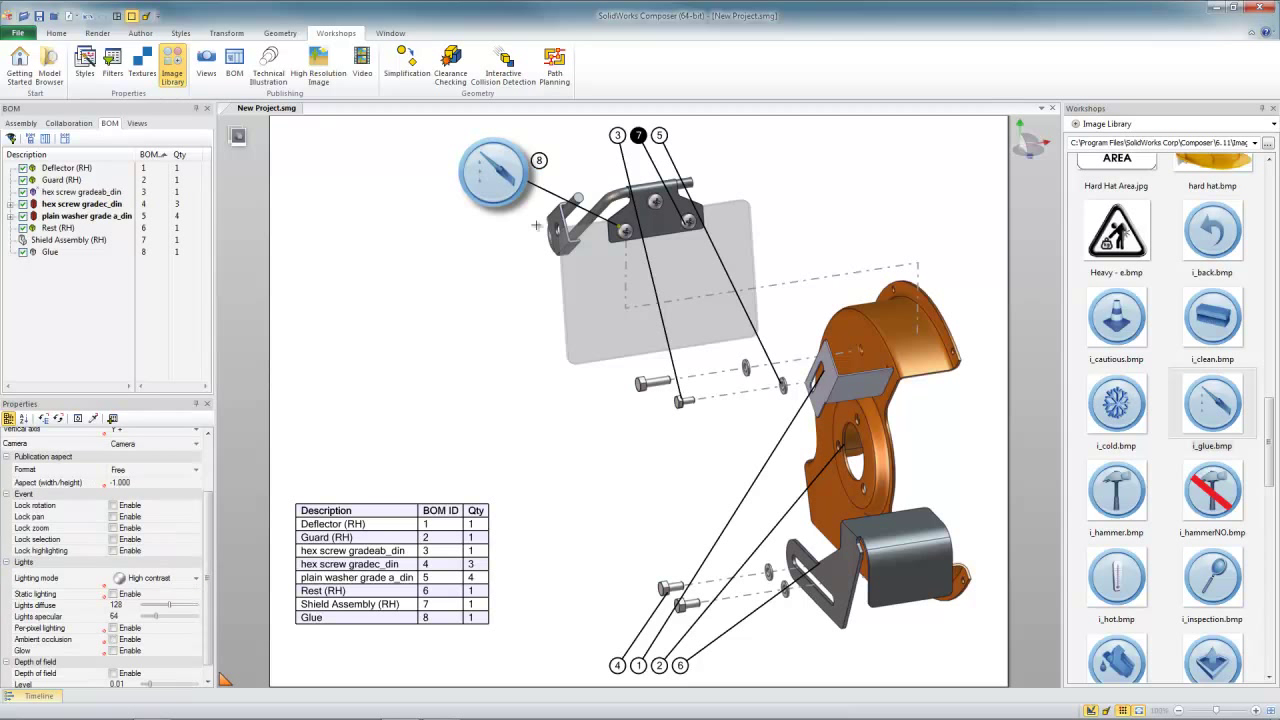
{"action": "mouse_move", "coordinate": [560, 176]}
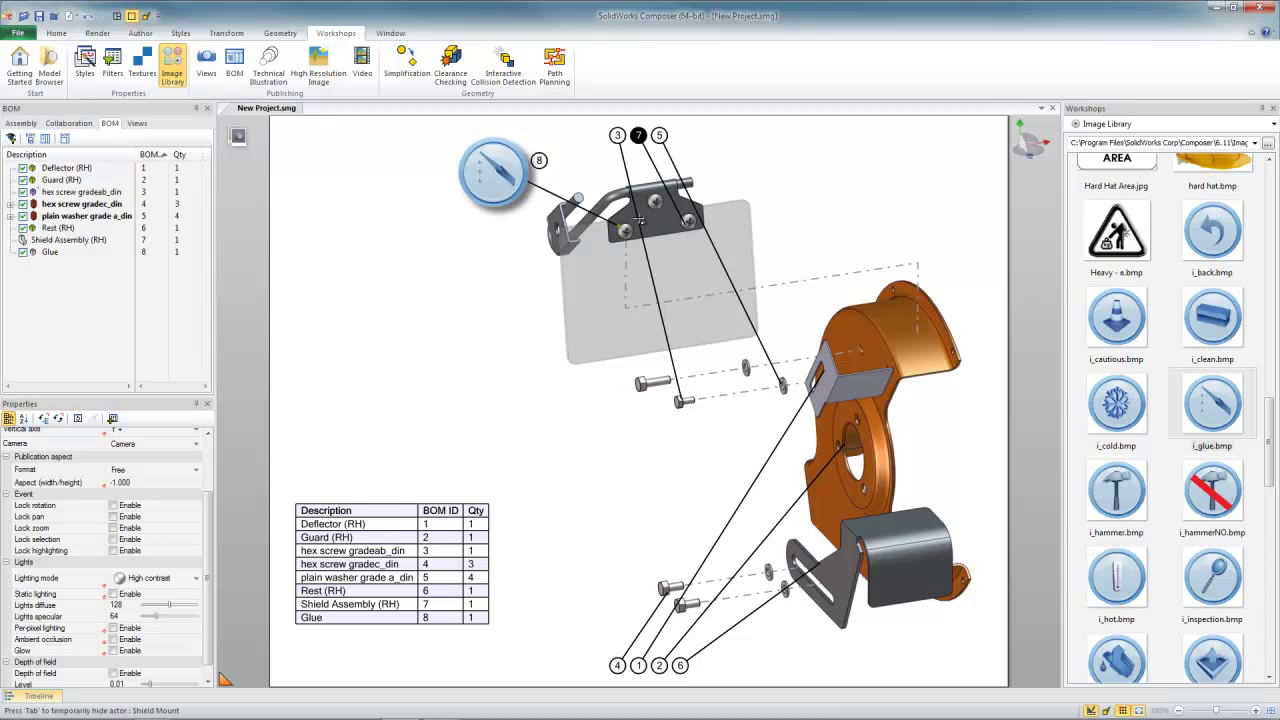
Step: Show the saved views of the scene in the left pane
{"action": "left_click", "coordinate": [136, 124]}
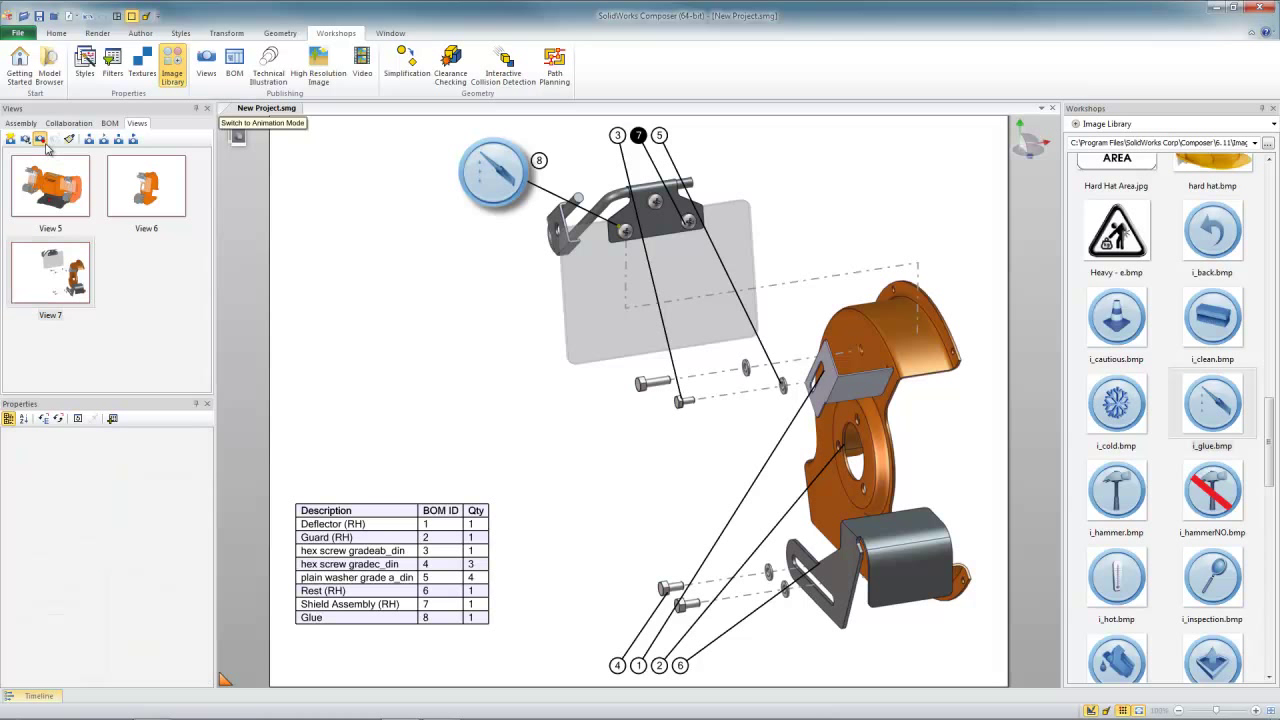
Step: Select View 7 so it shows the exploded assembly with the glue icon by balloon 8
{"action": "left_click", "coordinate": [40, 140]}
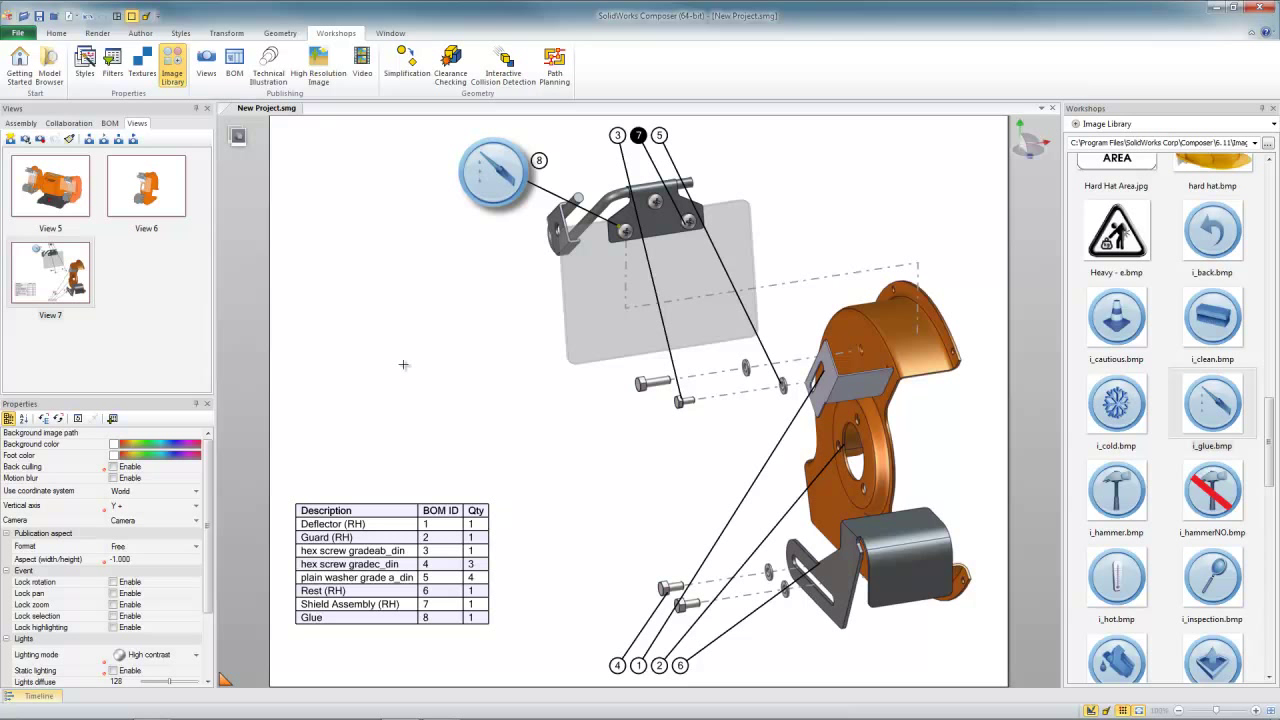
{"action": "mouse_move", "coordinate": [400, 424]}
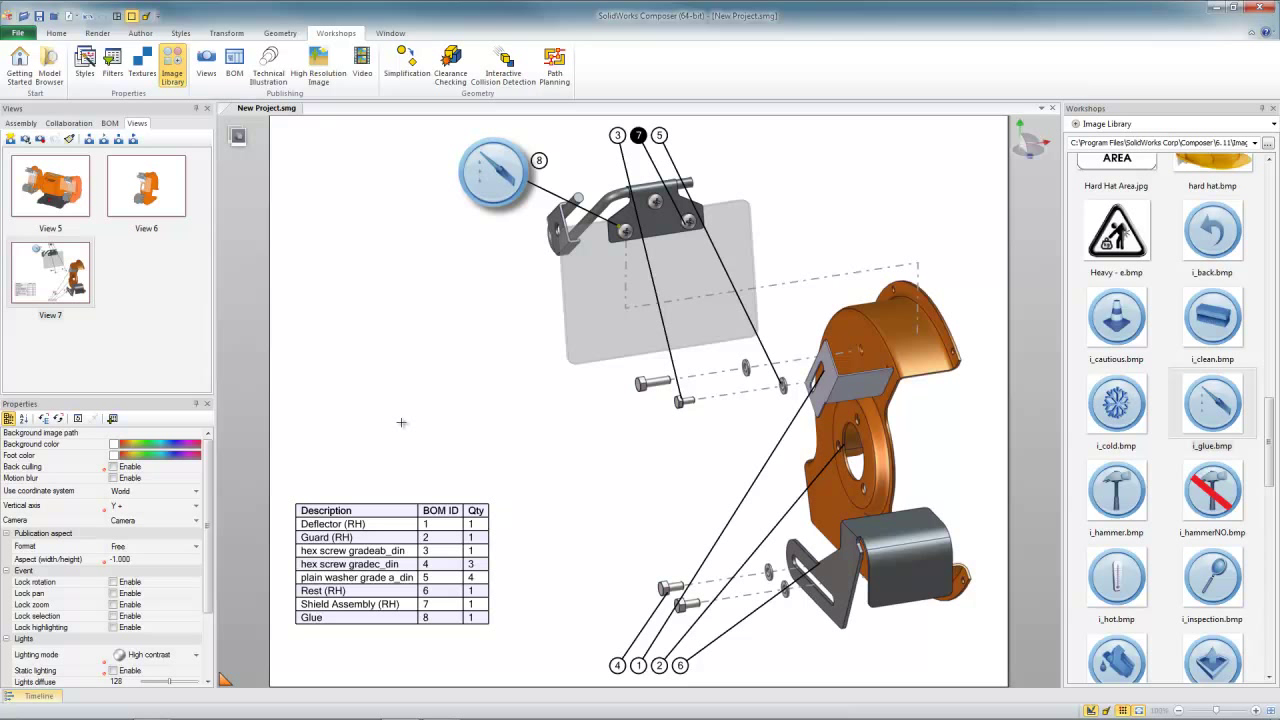